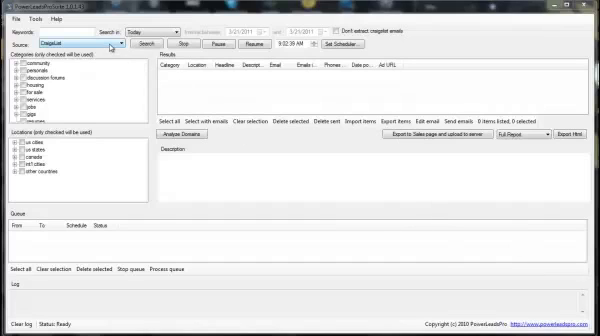
Set Craigslist as the lead search source.
left_click(120, 44)
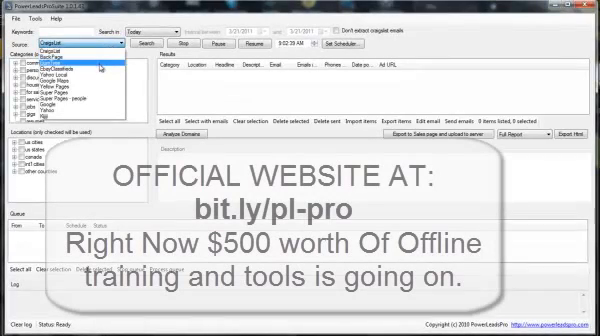
left_click(90, 58)
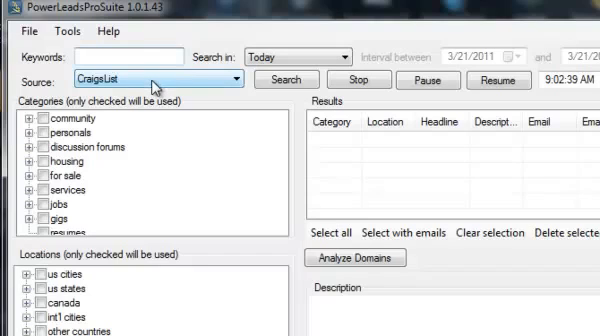
mouse_move(156, 80)
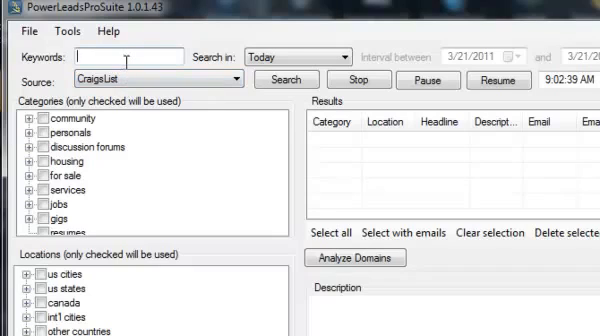
Enter keyword 'iphone' and include the for sale > wanted category in the search.
type("iph")
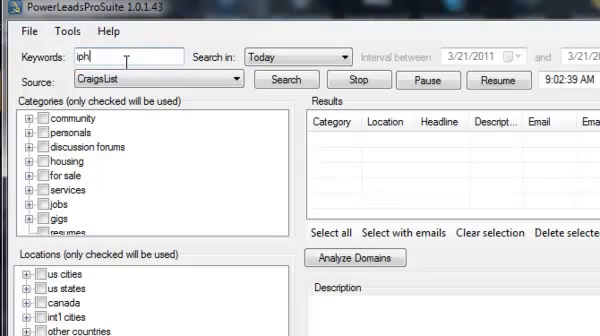
type("one")
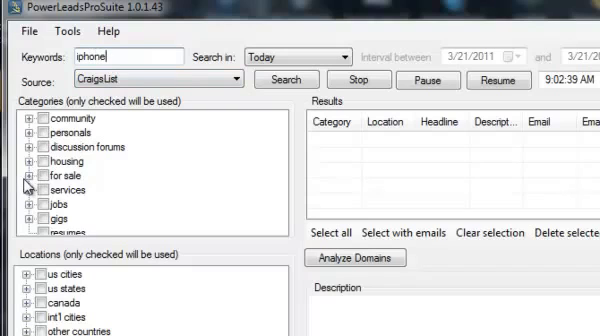
left_click(12, 176)
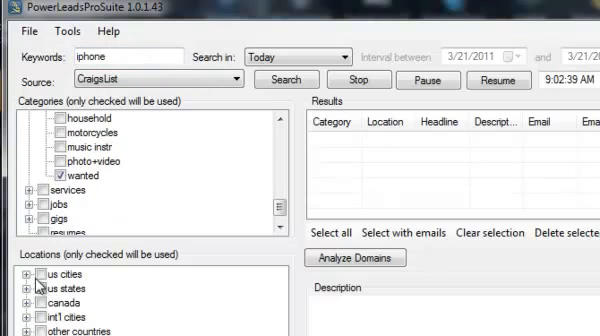
left_click(32, 284)
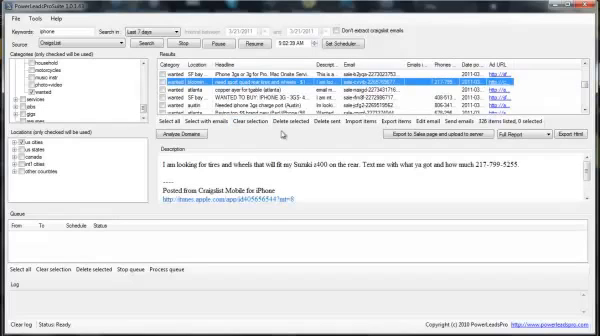
View an ad's description and select only the ads that have emails.
left_click(250, 96)
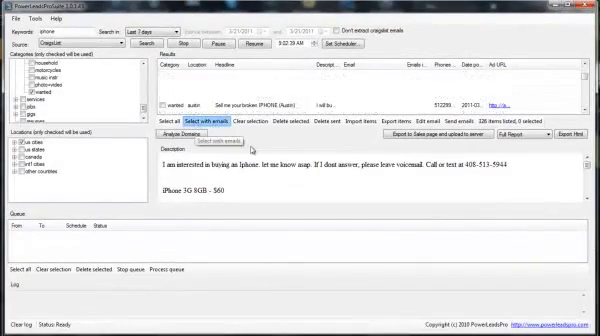
left_click(208, 122)
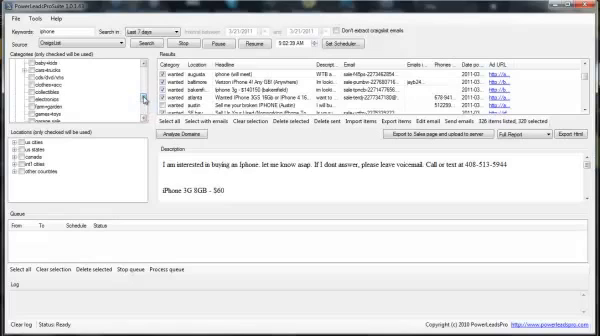
scroll("down", 3)
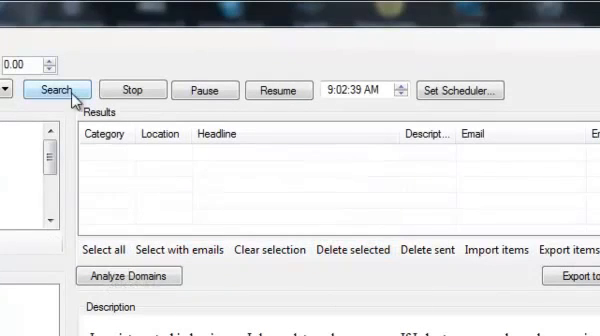
Bring up the program's Settings window from the Tools menu.
left_click(56, 90)
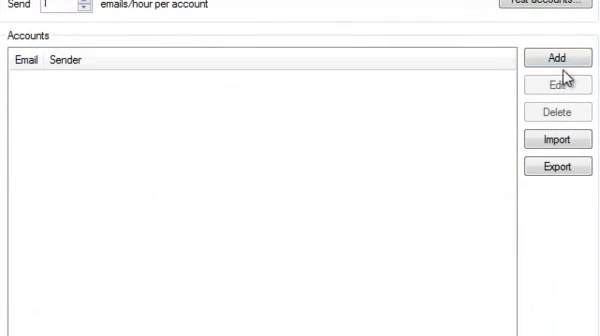
left_click(556, 56)
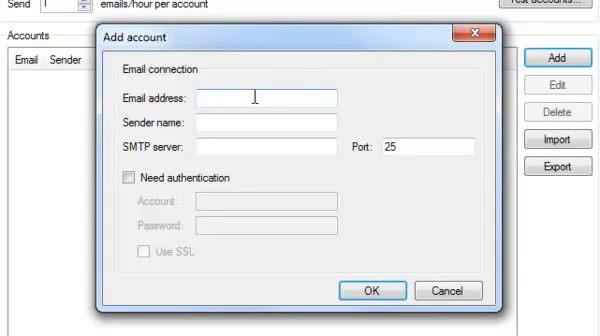
mouse_move(248, 98)
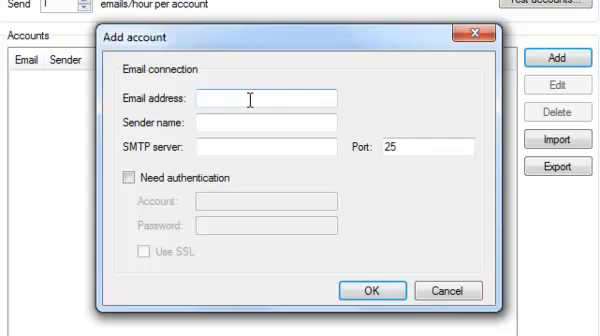
left_click(264, 124)
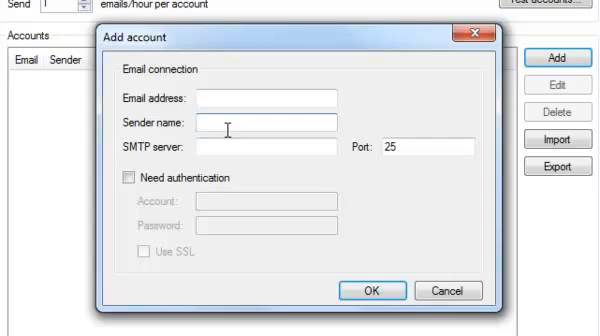
mouse_move(230, 140)
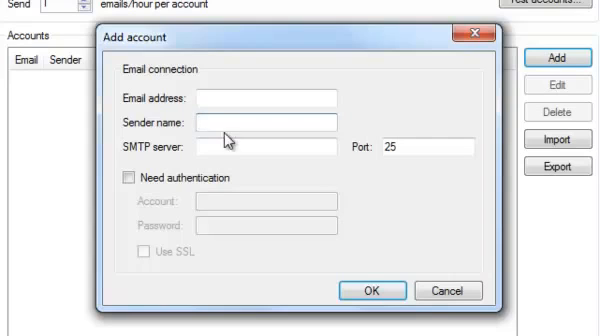
mouse_move(162, 190)
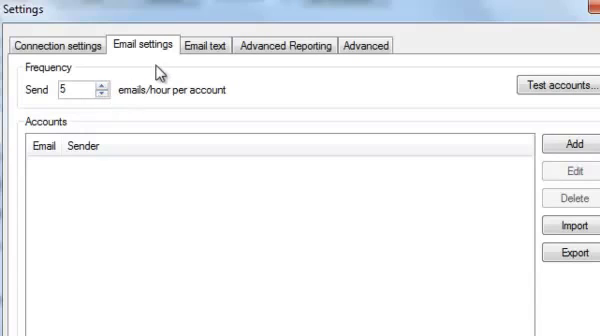
mouse_move(210, 62)
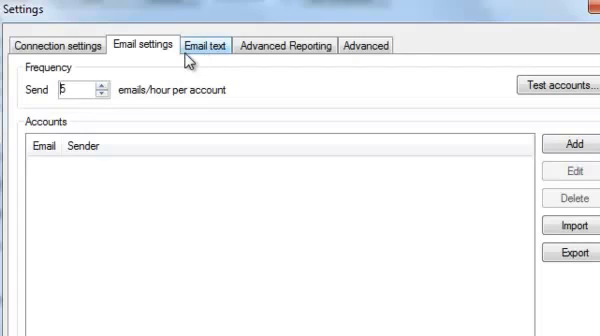
Review the Email text settings with the Hi template, subject Hi and HTML body Hello.
left_click(212, 40)
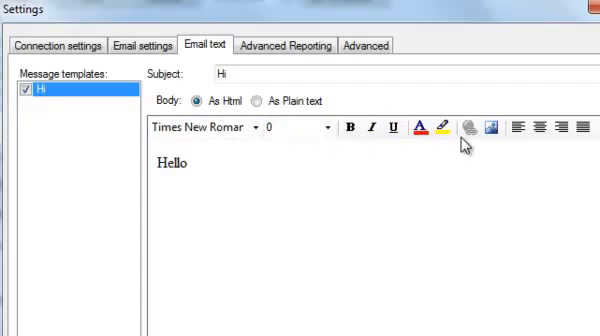
mouse_move(452, 160)
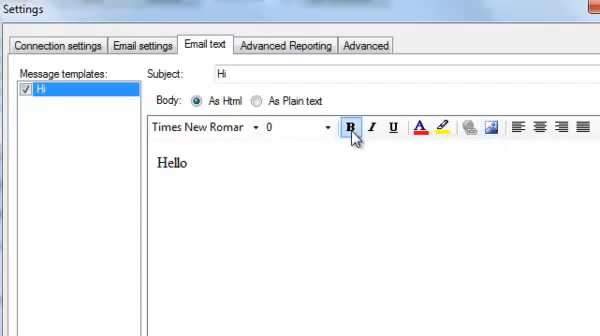
mouse_move(336, 136)
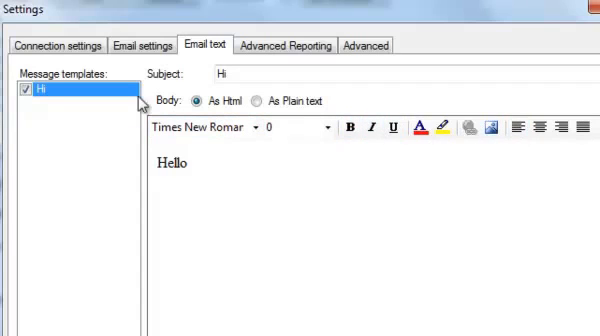
scroll("down", 3)
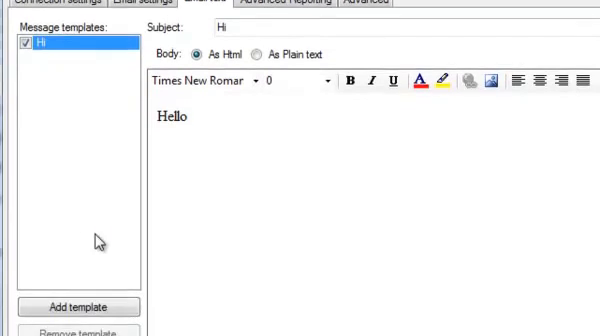
scroll("down", 3)
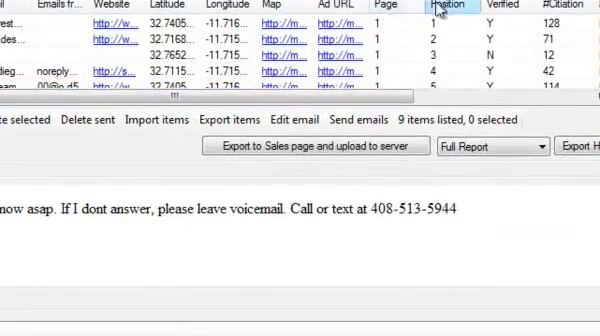
scroll("left", 3)
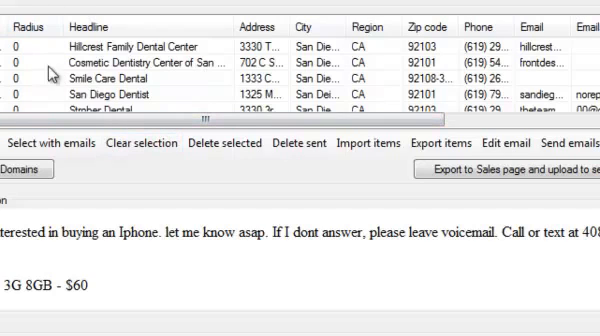
scroll("right", 3)
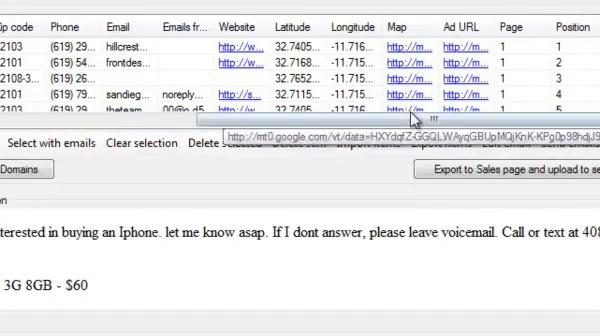
scroll("left", 3)
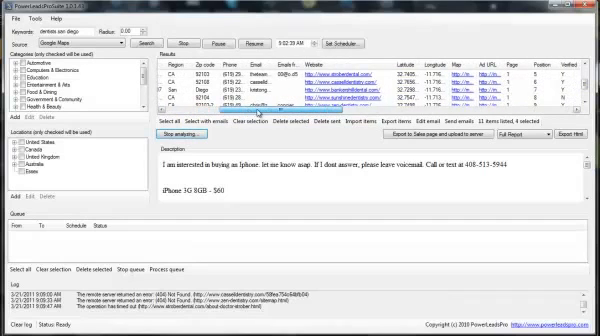
scroll("right", 3)
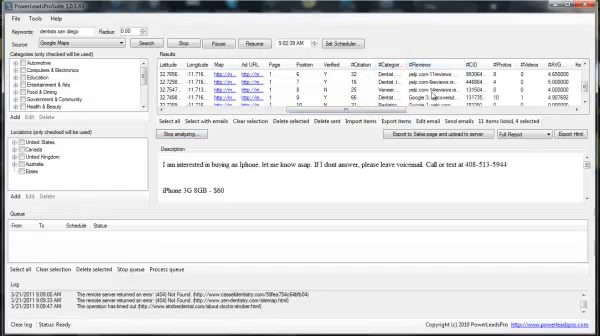
scroll("right", 3)
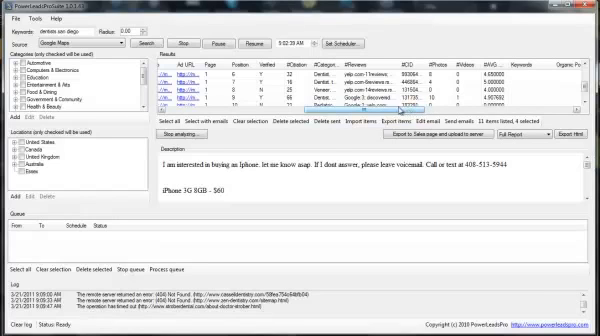
scroll("right", 3)
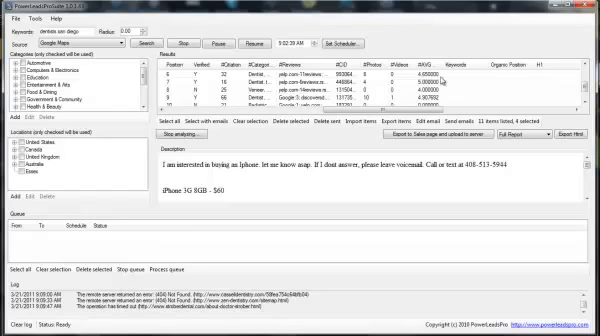
scroll("right", 3)
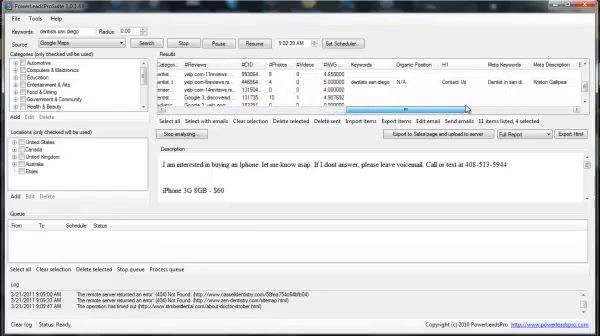
scroll("right", 3)
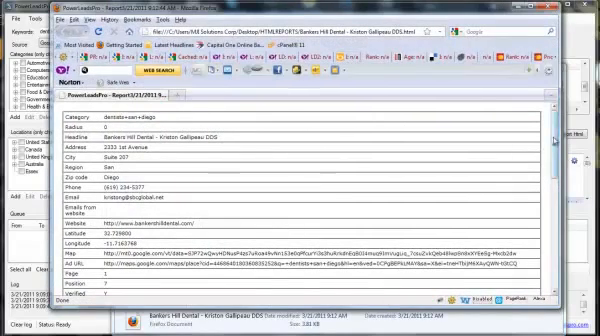
Scroll through the exported HTML report of Bankers Hill Dental's lead details.
scroll("down", 3)
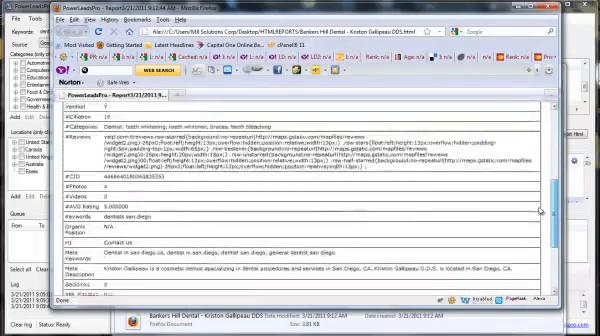
scroll("down", 3)
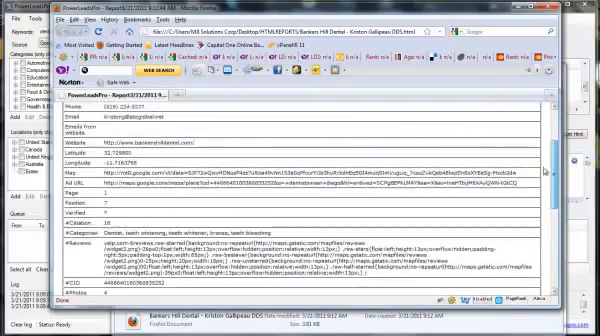
scroll("down", 3)
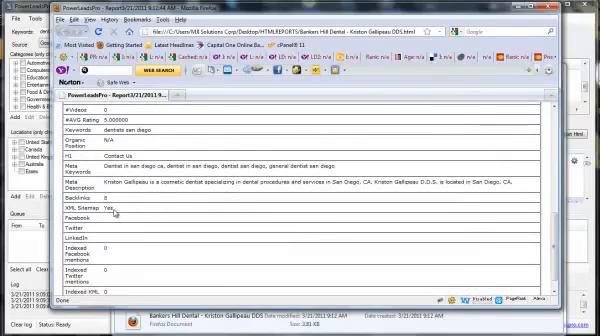
scroll("up", 3)
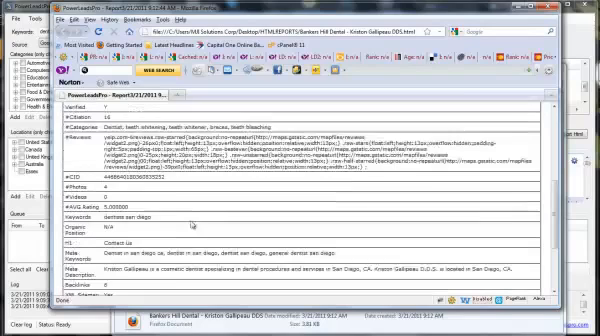
scroll("down", 3)
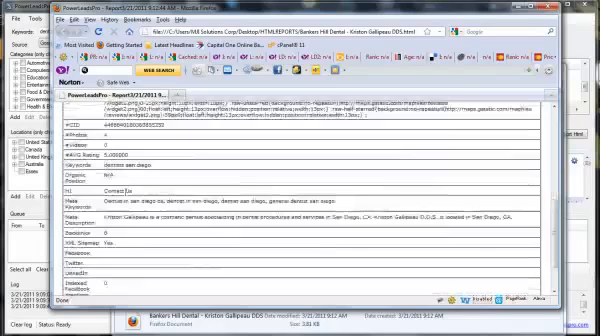
scroll("down", 3)
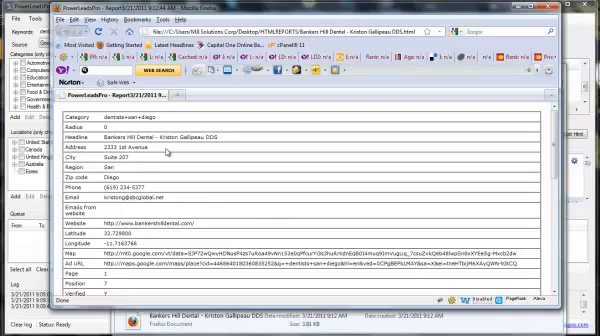
mouse_move(216, 150)
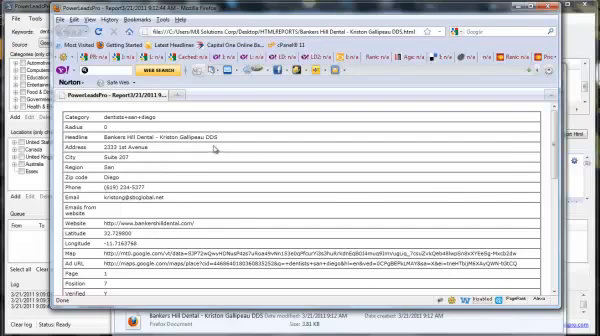
scroll("down", 3)
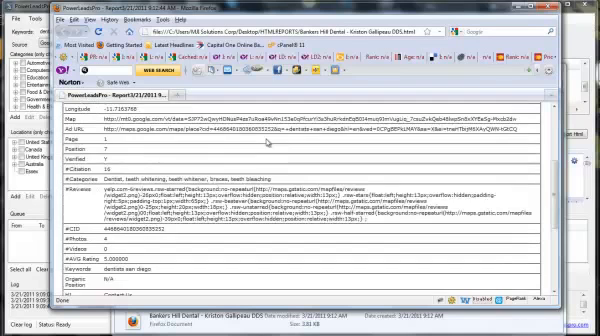
scroll("up", 3)
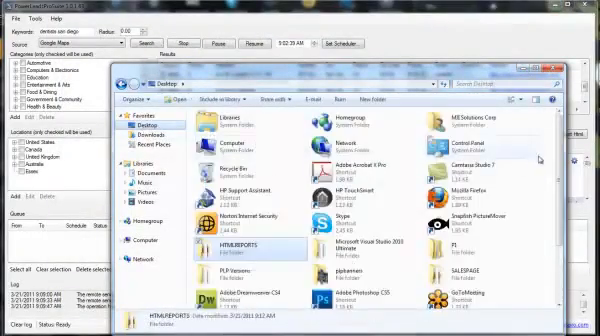
Scroll through the exported sales page for Bankers Hill Dental in the browser.
scroll("down", 3)
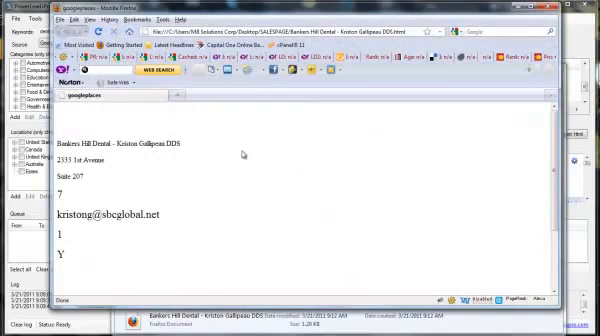
scroll("down", 3)
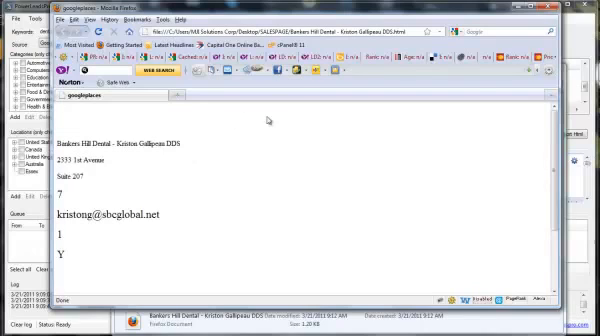
mouse_move(124, 118)
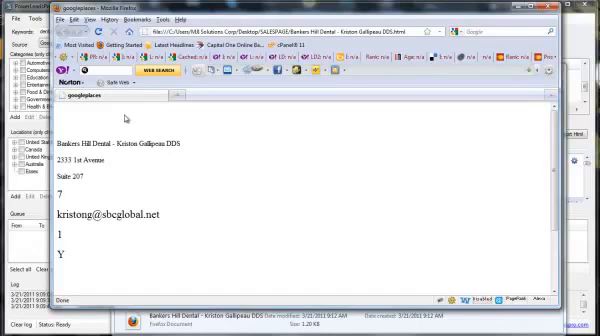
mouse_move(152, 136)
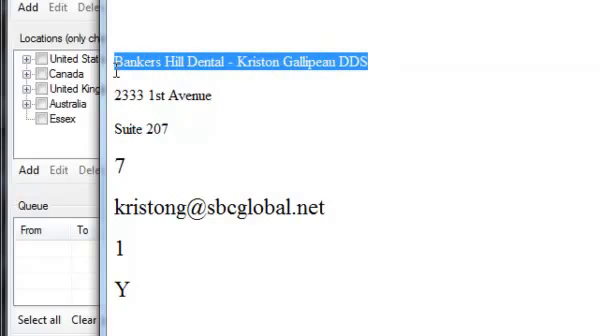
mouse_move(100, 64)
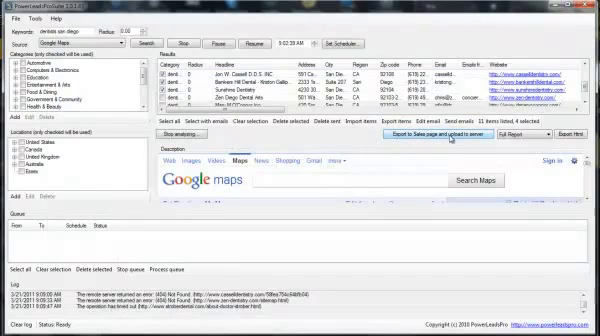
Bring up the Settings window on the Email settings tab.
left_click(40, 16)
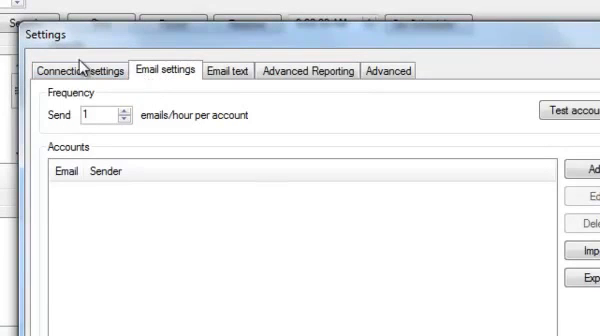
Review the proxy connection and advanced settings, then close Settings with OK.
left_click(76, 72)
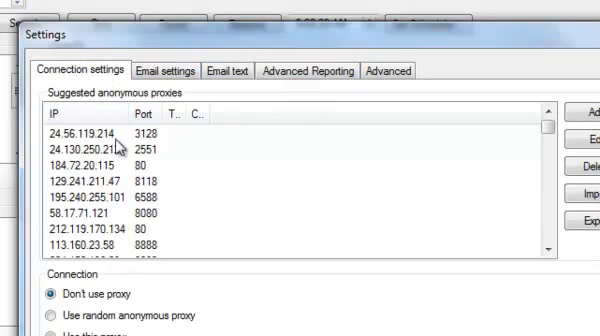
mouse_move(310, 48)
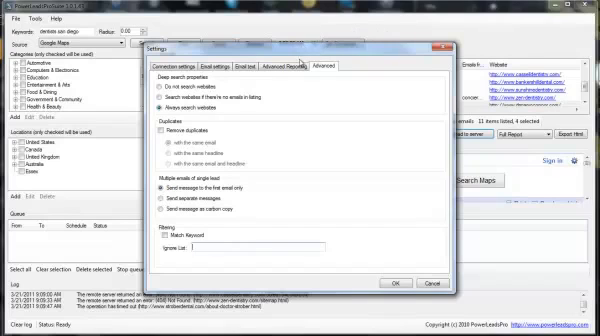
left_click(396, 284)
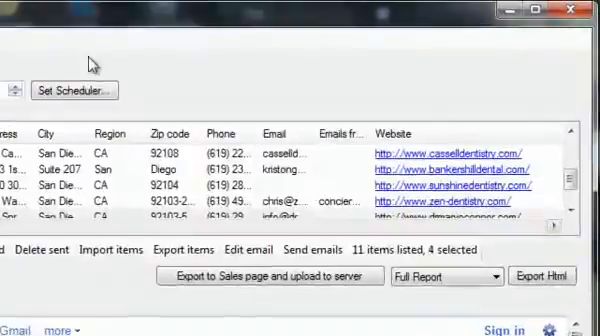
Set a scheduler for automatic runs on Friday and Sunday and confirm it.
left_click(74, 88)
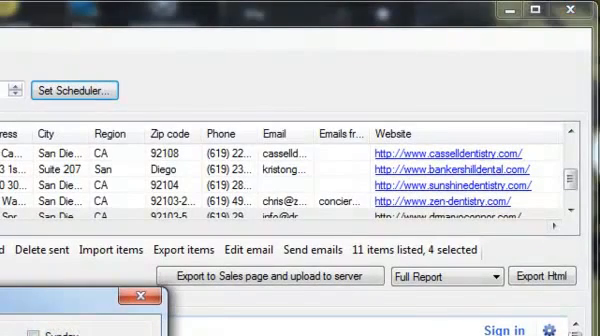
left_click(74, 90)
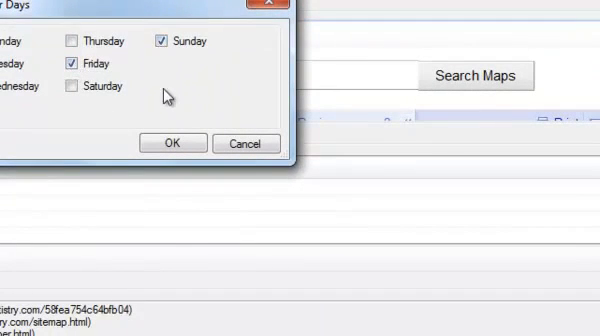
mouse_move(180, 56)
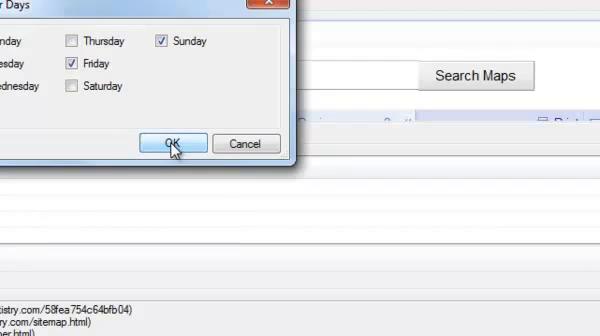
left_click(168, 142)
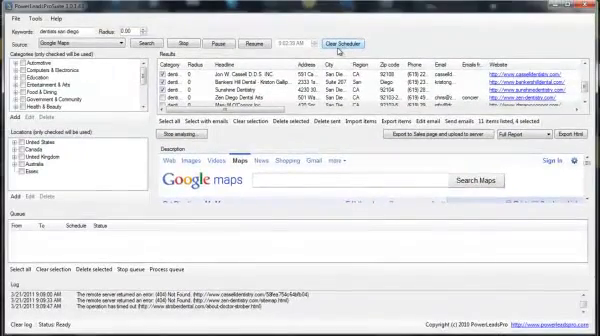